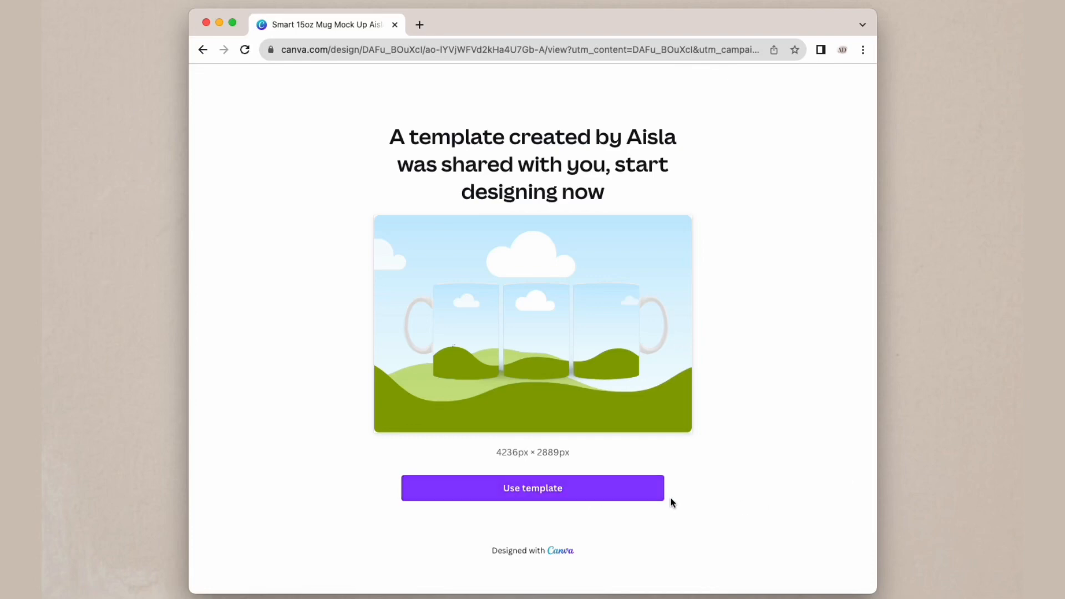
Start an editable copy of the shared three-mug mockup template
{"action": "left_click", "coordinate": [531, 488]}
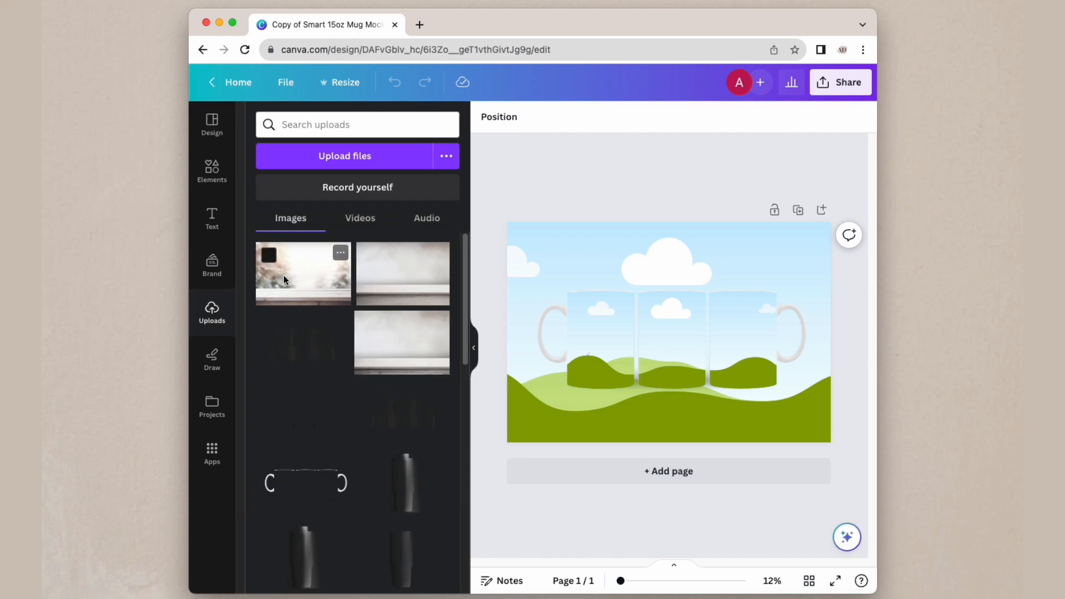
Set the uploaded blurred wooden-table photo as the full-page background
{"action": "left_click", "coordinate": [302, 273]}
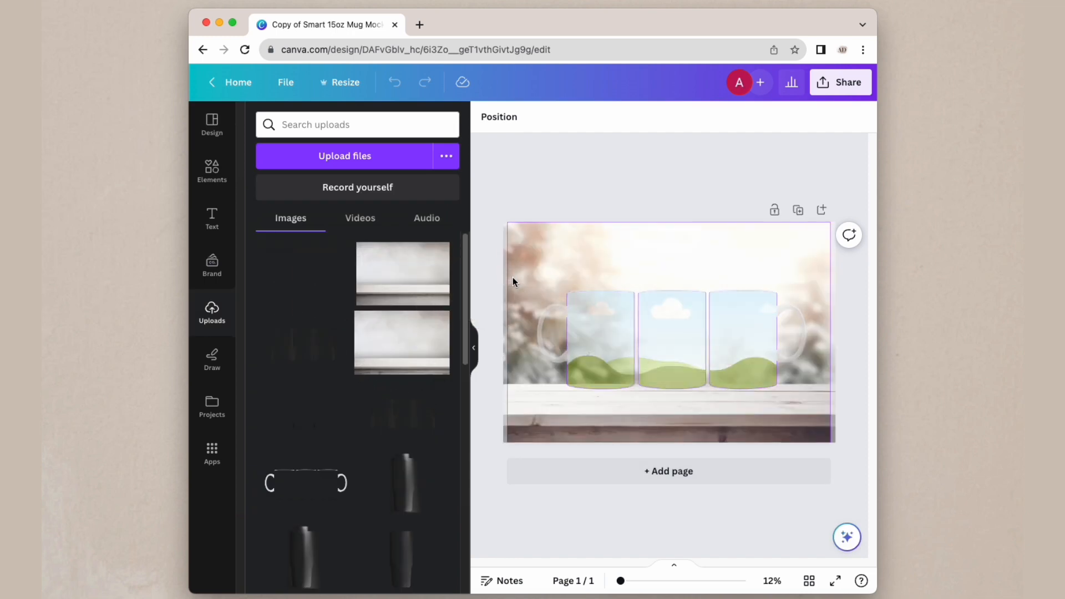
{"action": "left_click", "coordinate": [669, 331]}
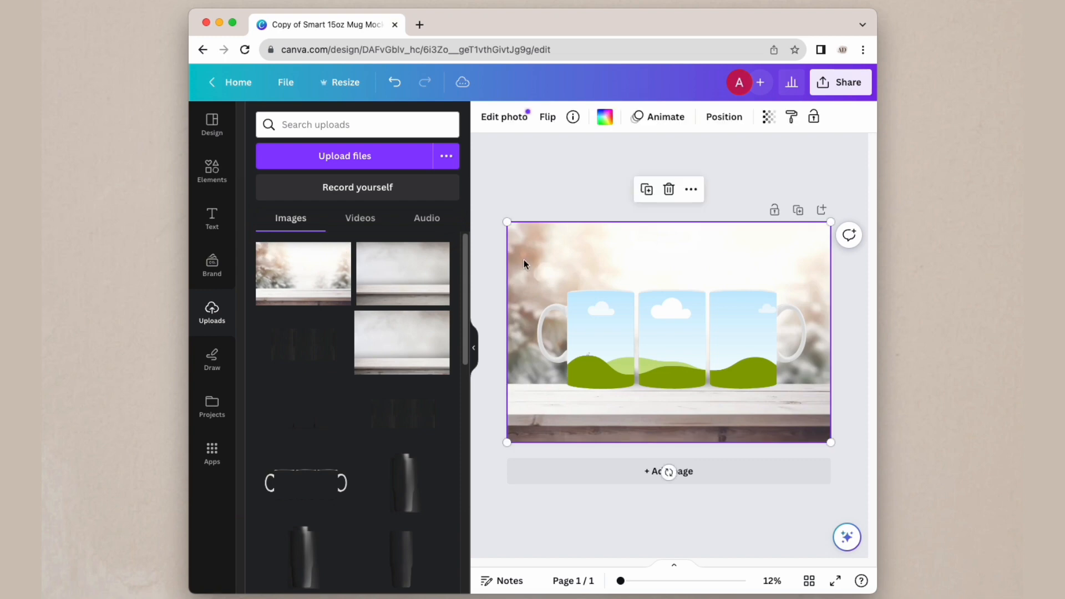
{"action": "left_click", "coordinate": [504, 117]}
{"action": "type", "text": "single"}
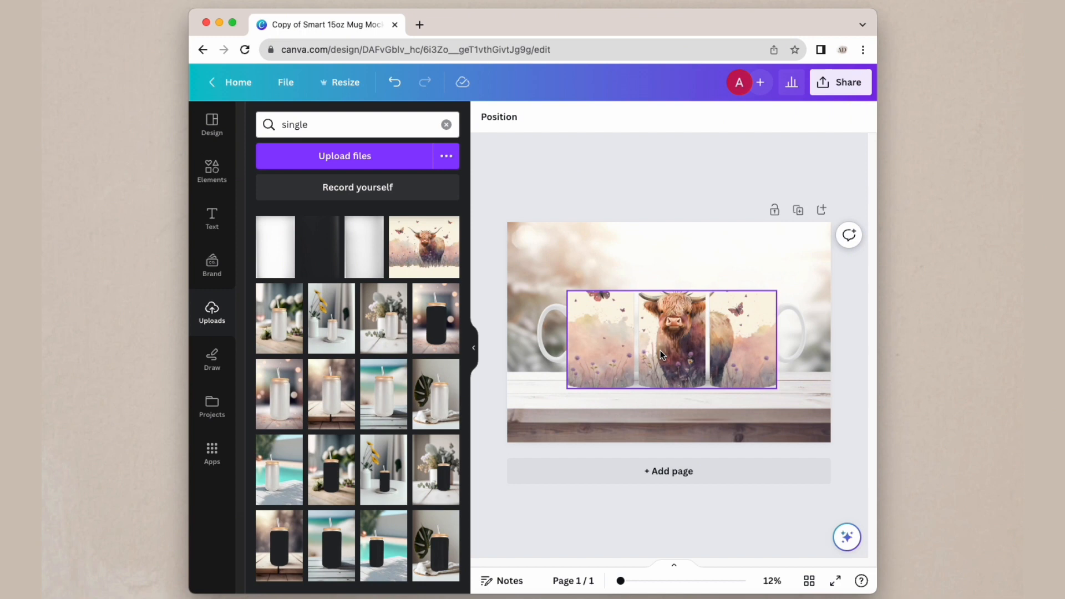
Fit the highland-cow floral artwork into the mug wrap frame around the three mugs
{"action": "double_click", "coordinate": [669, 339]}
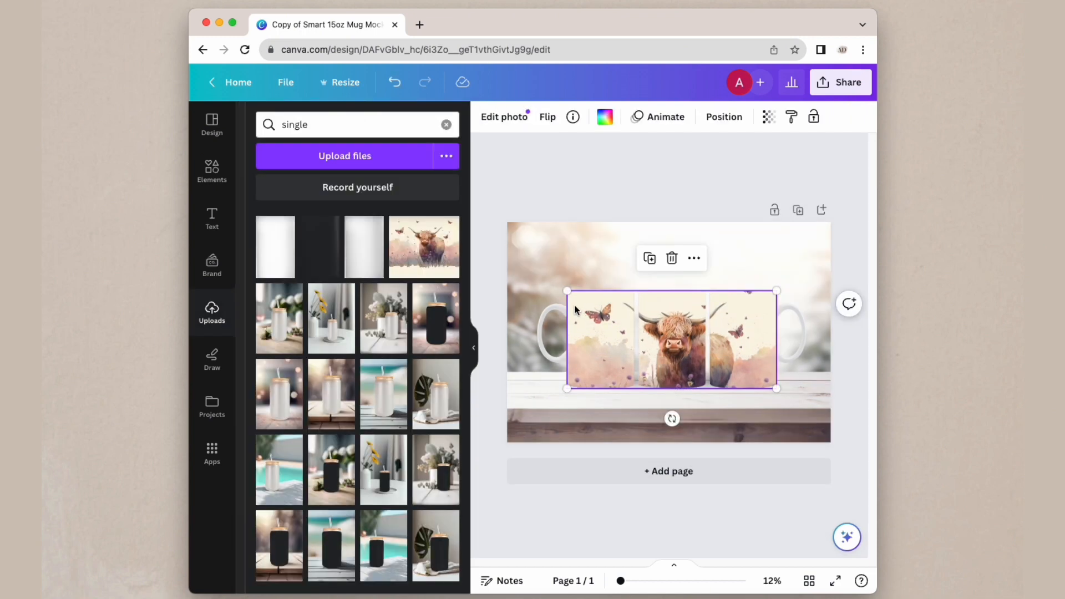
{"action": "right_click", "coordinate": [671, 339]}
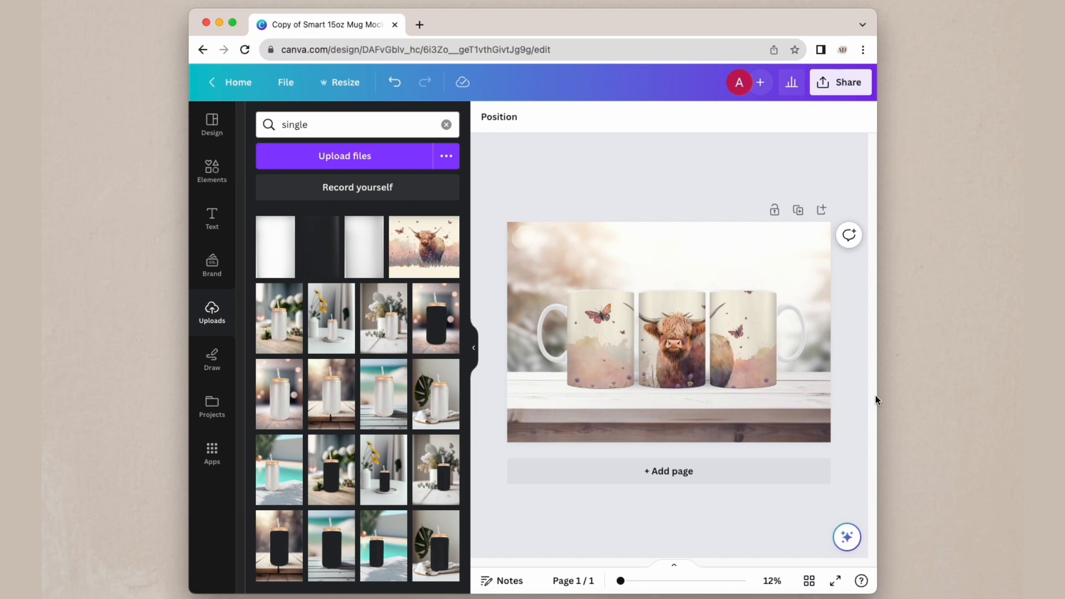
{"action": "mouse_move", "coordinate": [505, 155]}
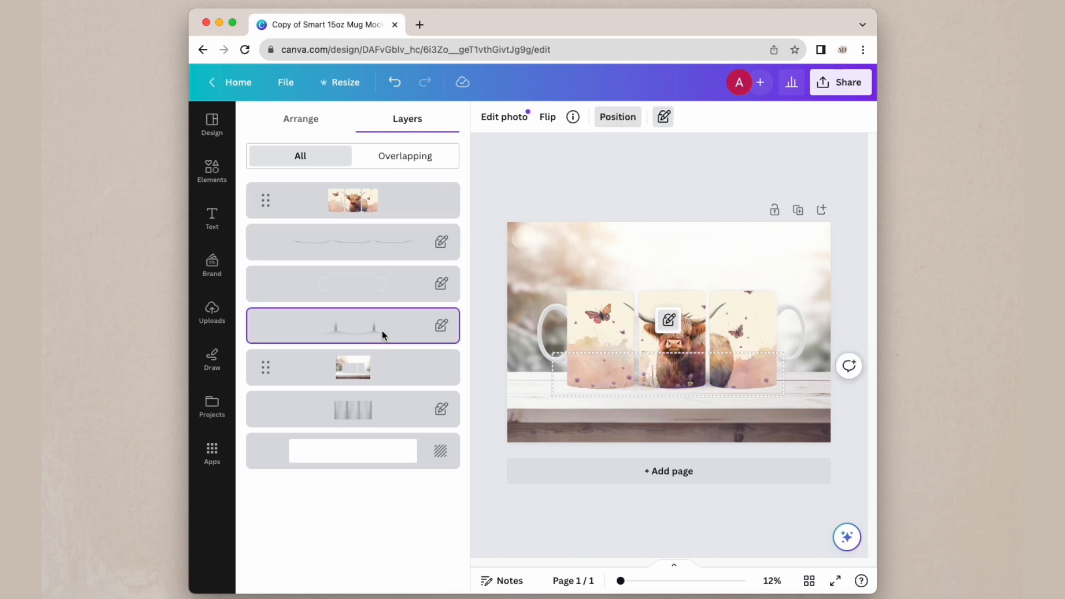
{"action": "mouse_move", "coordinate": [677, 122]}
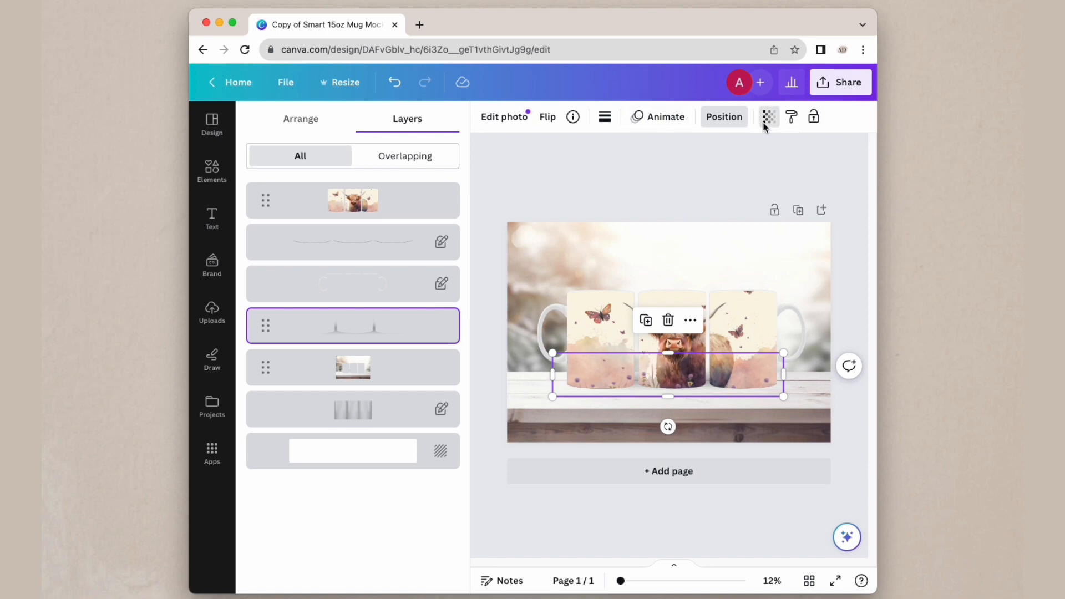
Lower the transparency of the shadow strip beneath the mugs so it blends with the table
{"action": "left_click", "coordinate": [768, 117]}
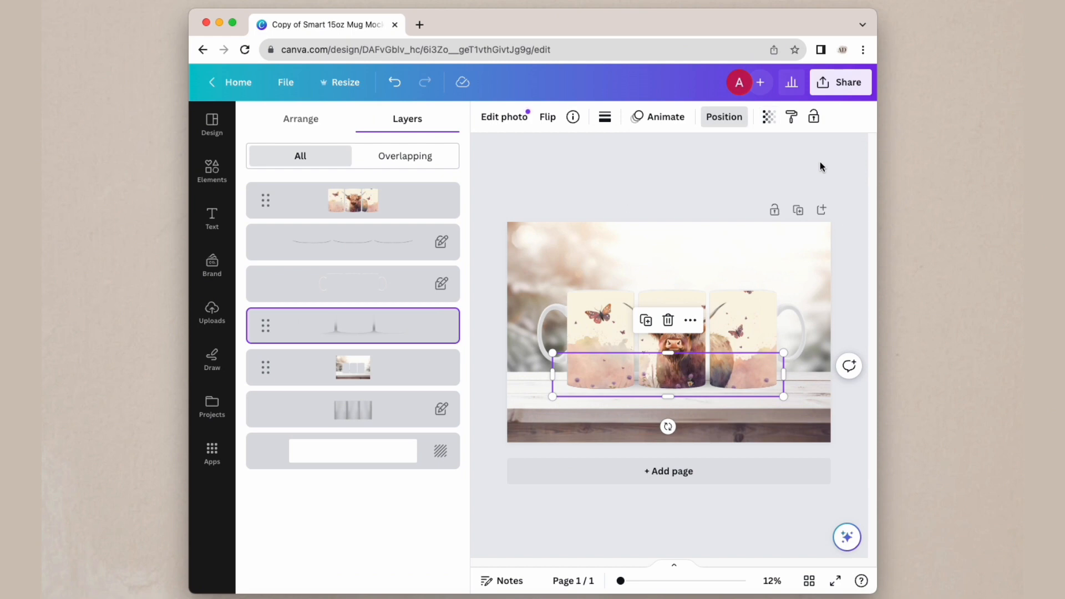
{"action": "left_click", "coordinate": [211, 312]}
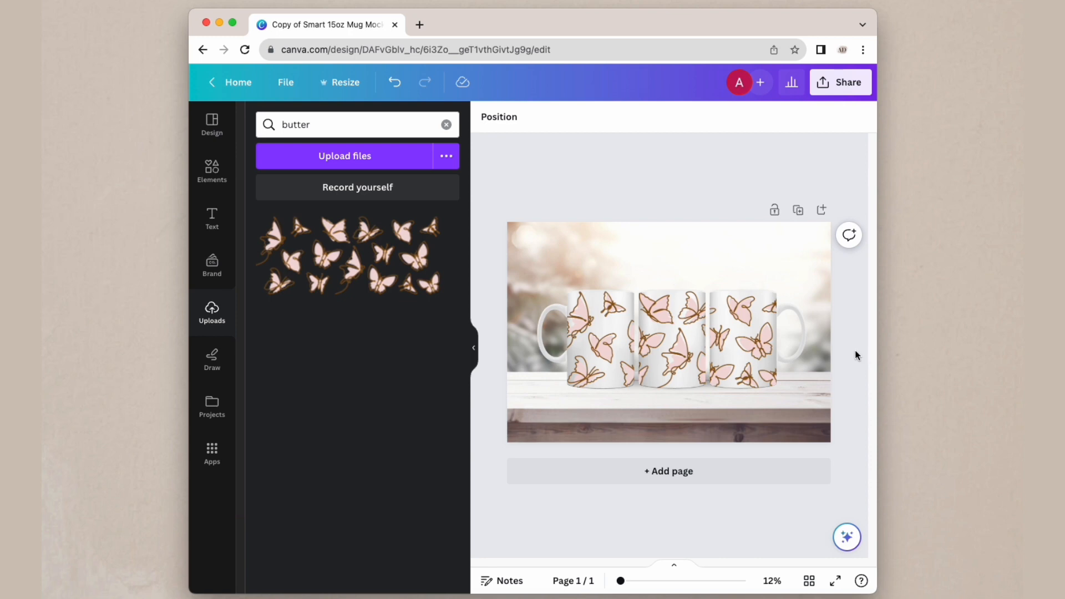
{"action": "mouse_move", "coordinate": [894, 320]}
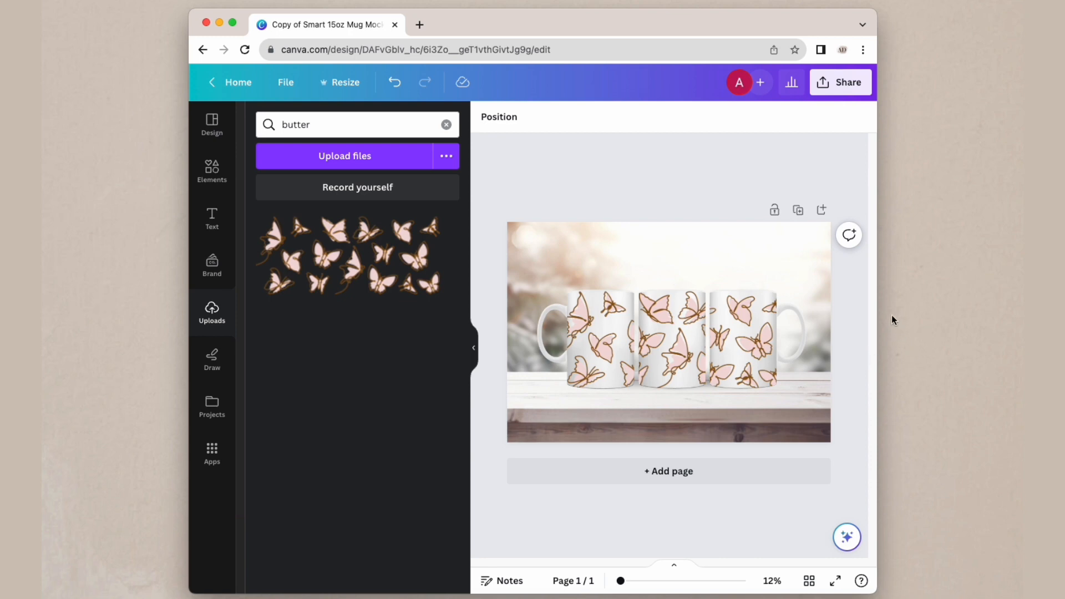